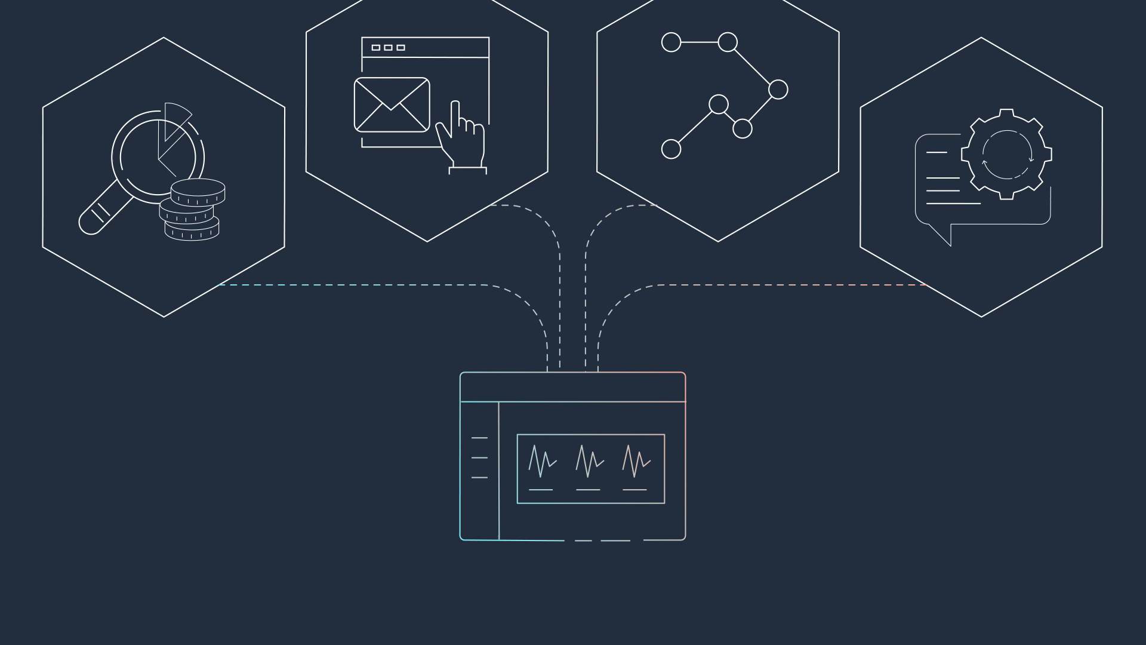
{"action": "scroll", "scroll_direction": "down", "scroll_amount": 3}
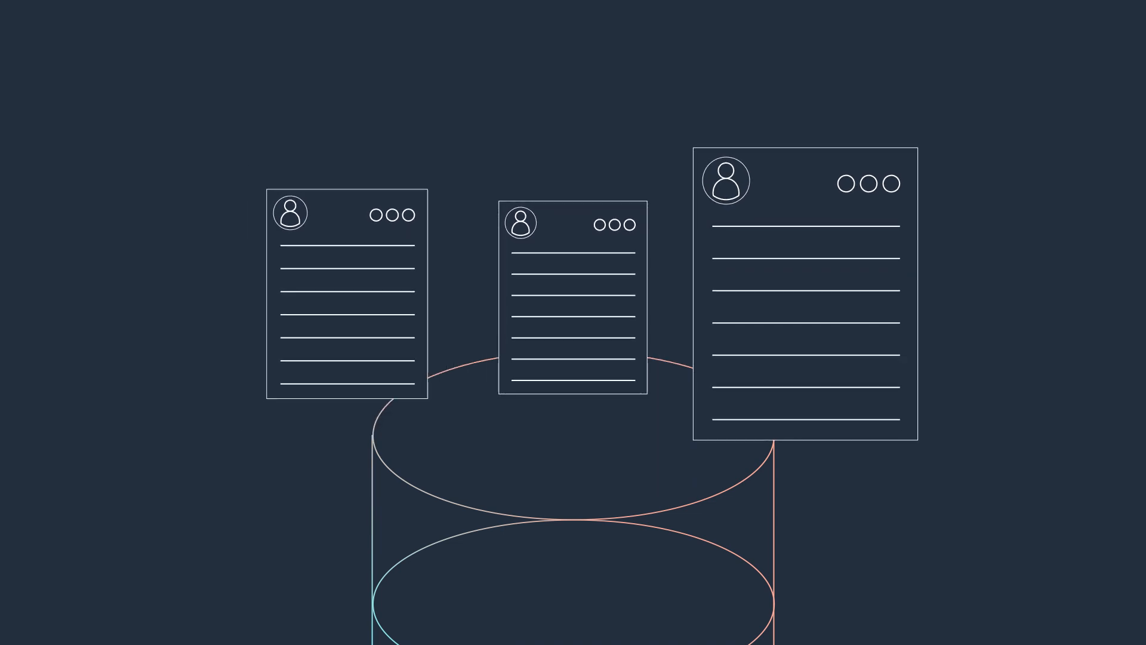
{"action": "scroll", "scroll_direction": "down", "scroll_amount": 3}
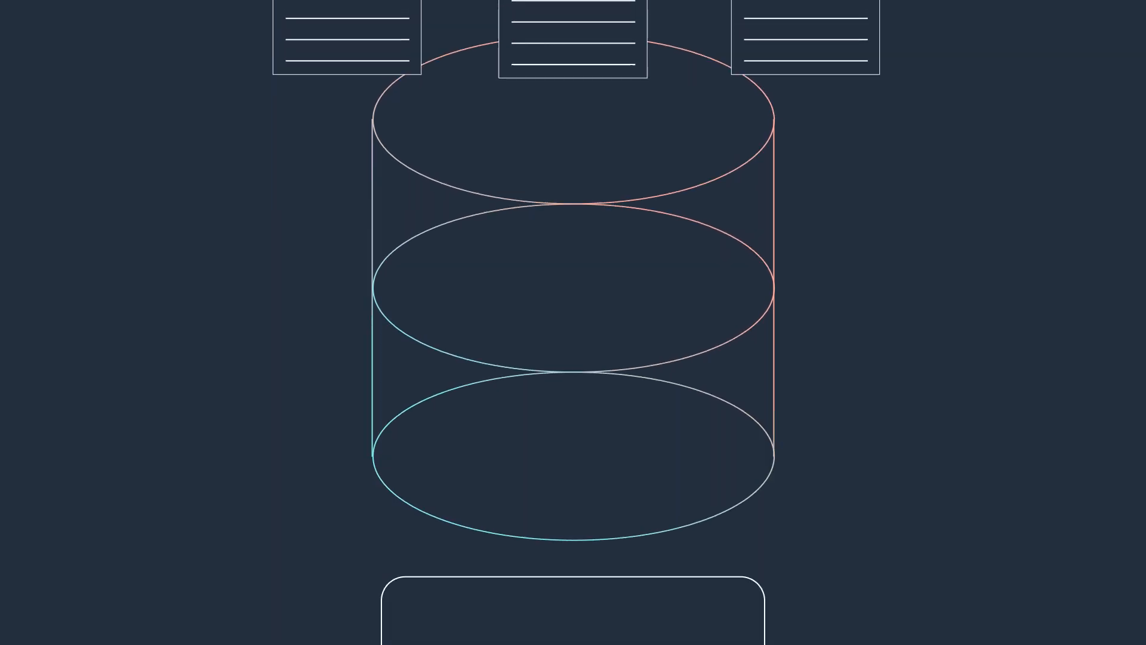
{"action": "scroll", "scroll_direction": "down", "scroll_amount": 3}
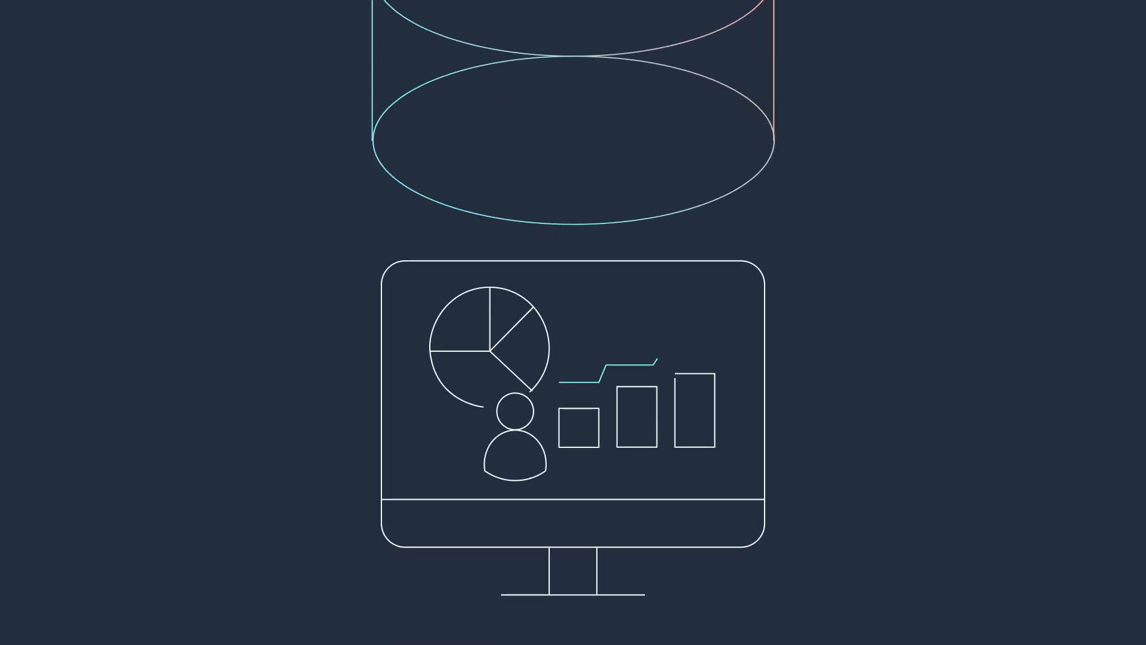